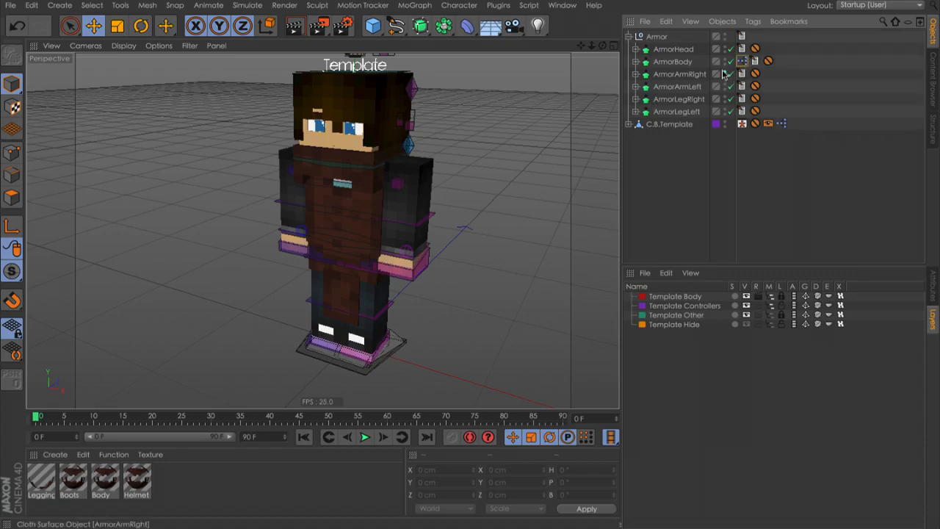
List the six Armor pieces, show object attributes, and inspect ArmorBody's To Do tag
click(629, 36)
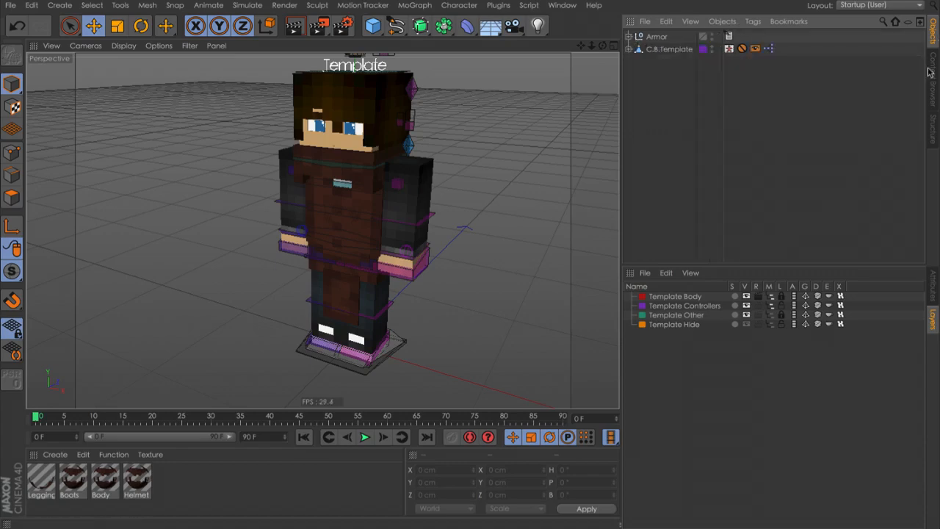
click(629, 36)
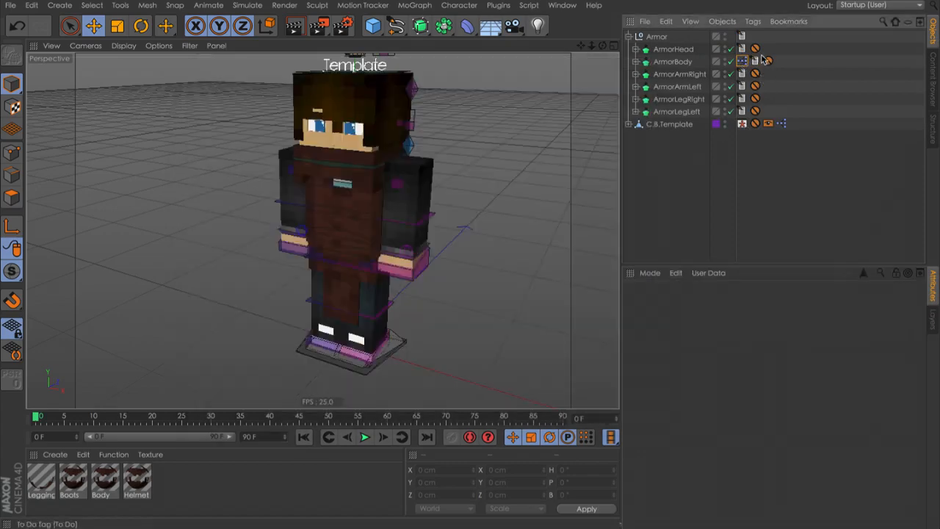
click(742, 61)
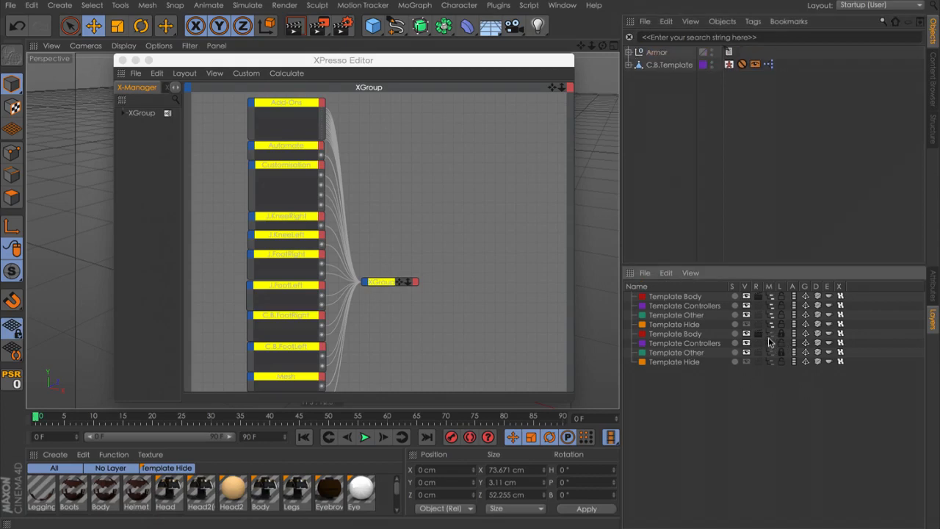
mouse_move(862, 247)
text(custo)
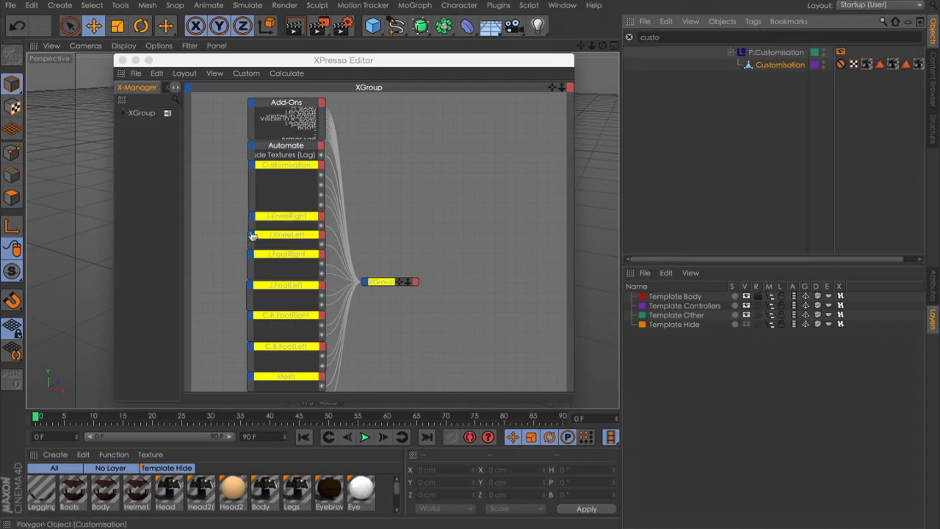
Expand the knee joint XGroup node's ports and search objects for 'c.b'
click(287, 165)
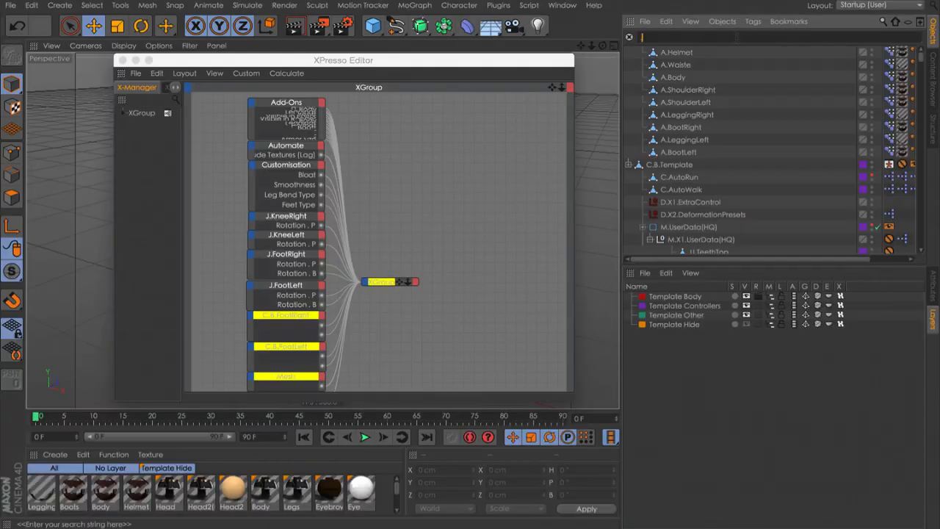
text(c.b)
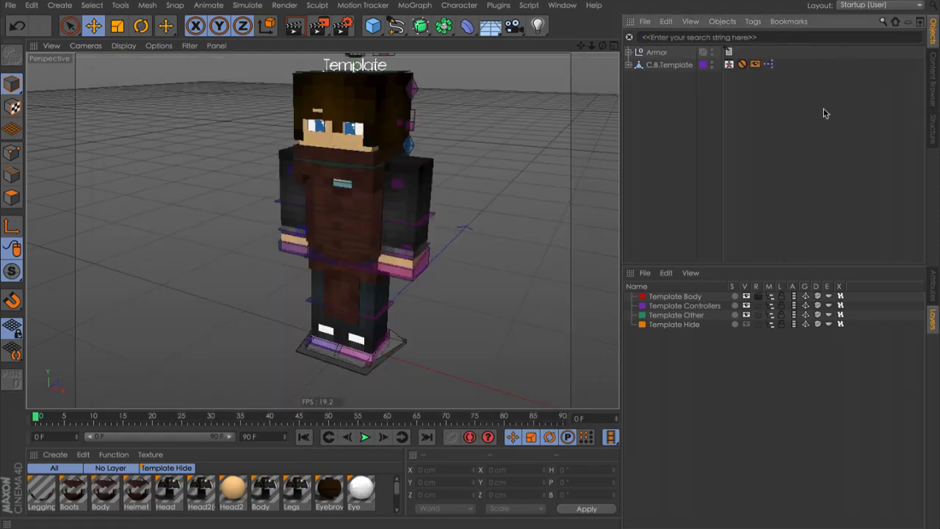
Following the To Do note, parent body, leg and head armor under Body, Leg and P.Head
click(635, 52)
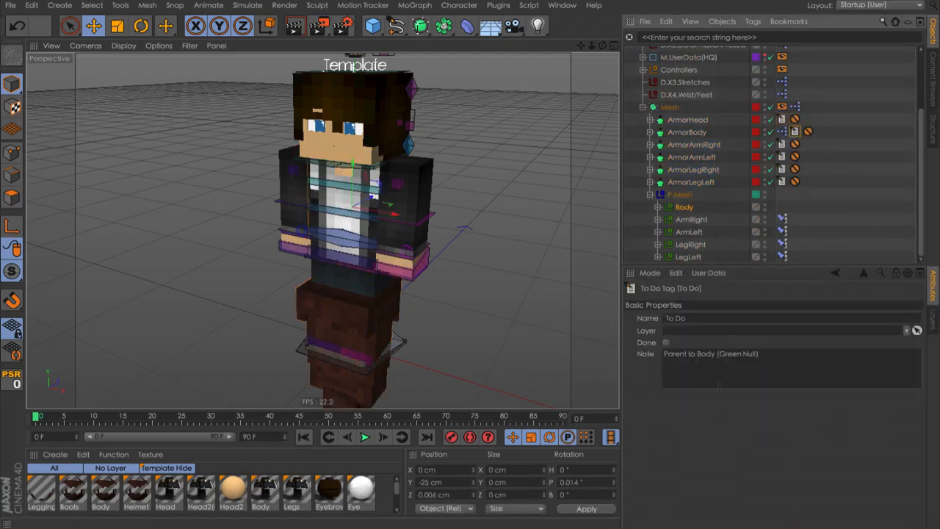
double_click(738, 354)
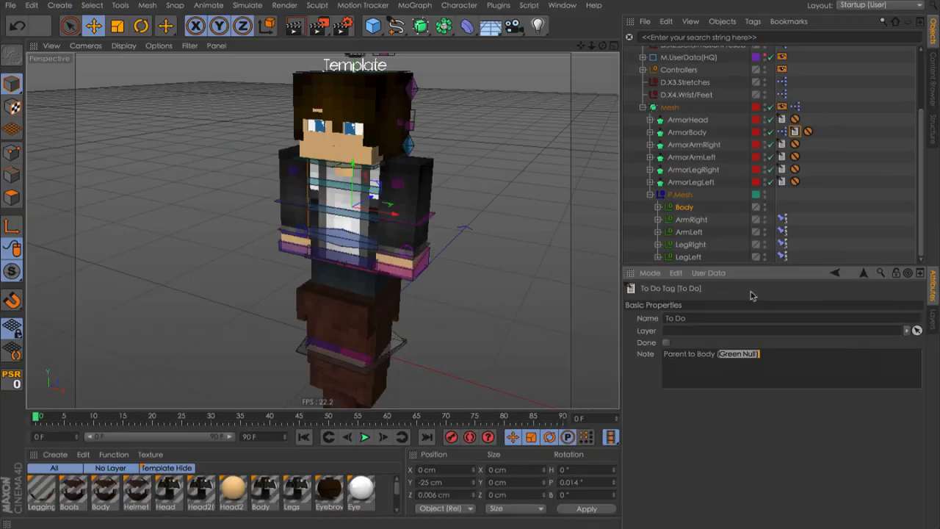
click(688, 133)
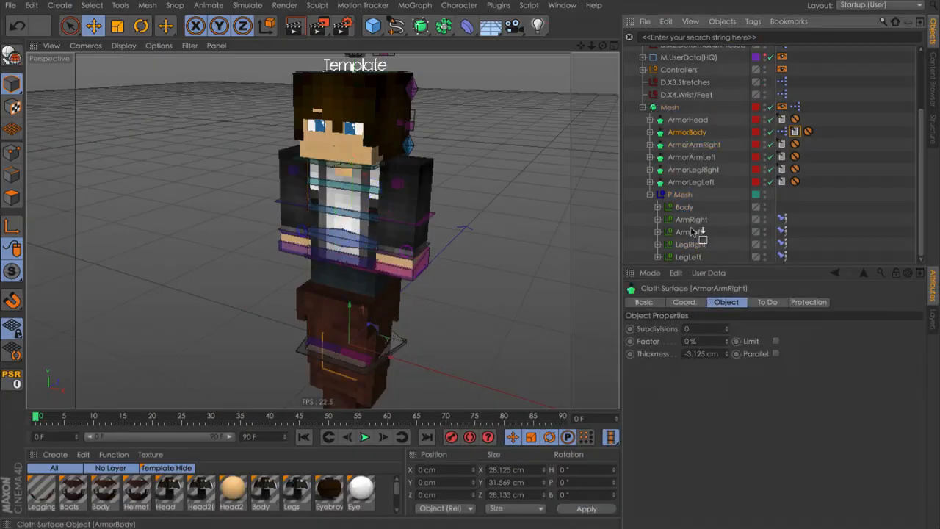
click(688, 132)
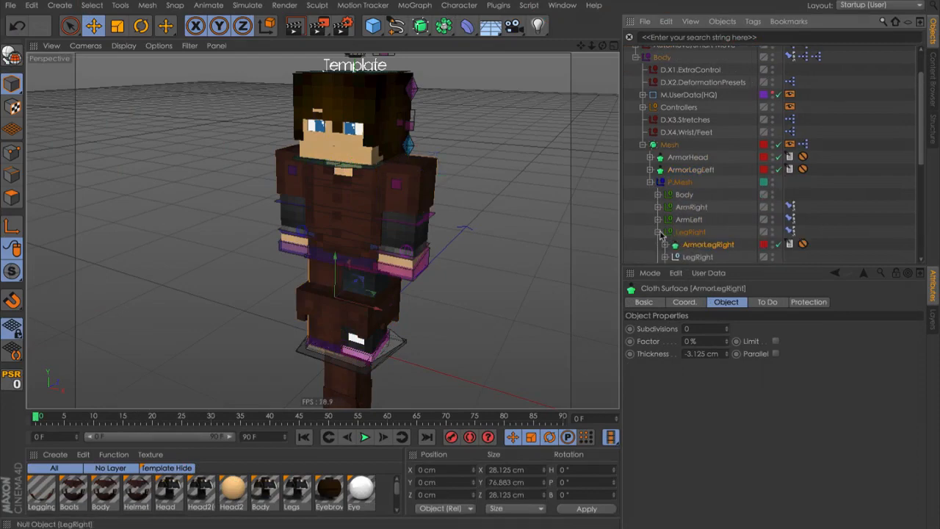
click(698, 244)
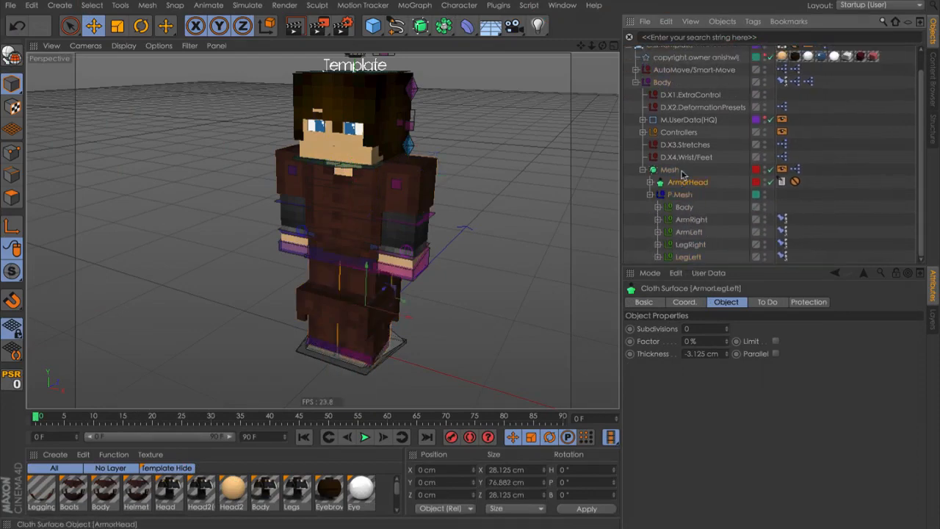
click(653, 132)
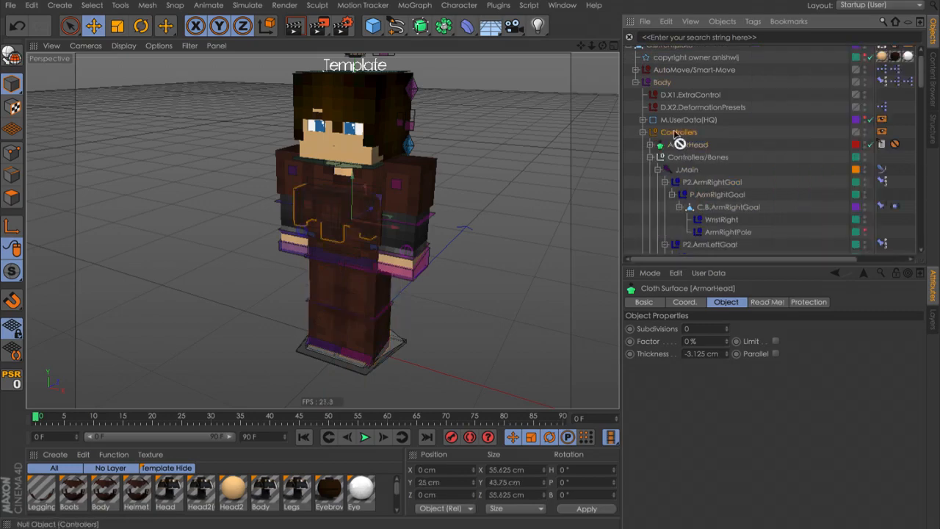
scroll(down, 3)
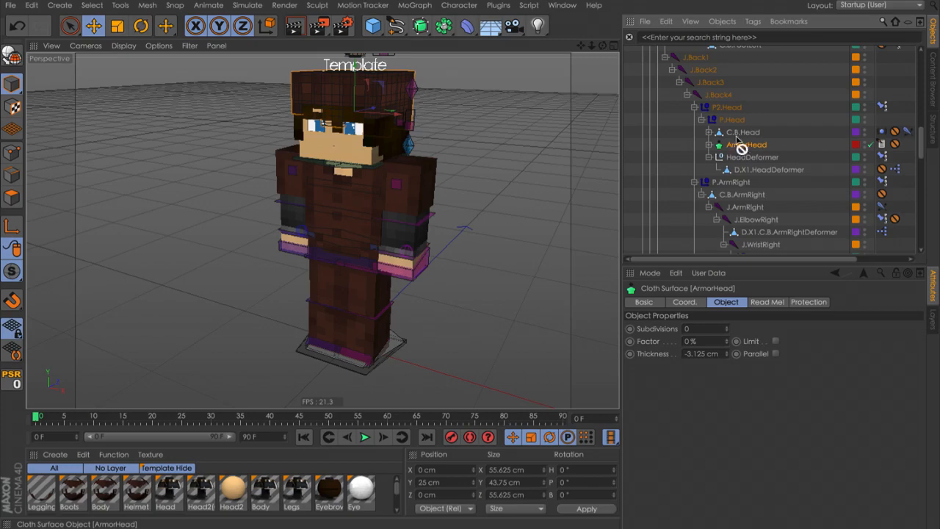
click(718, 132)
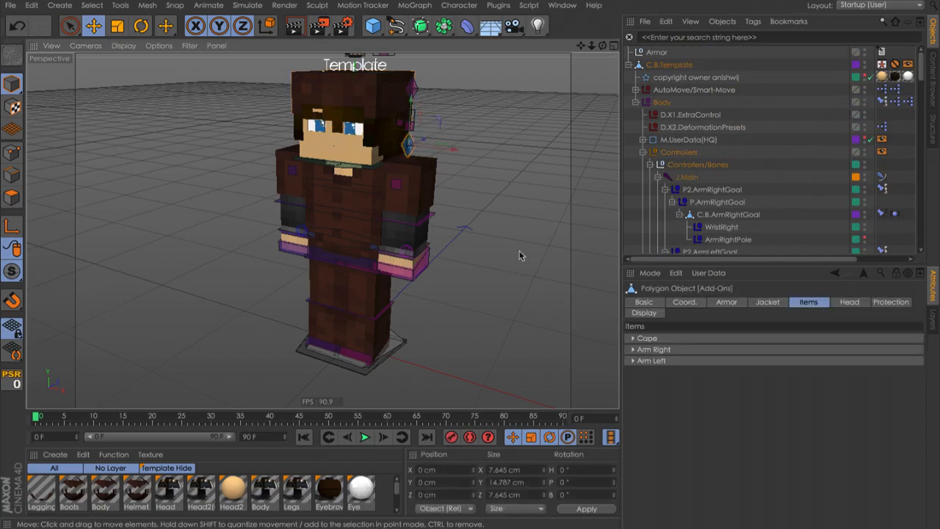
Show the Layers tab, then the Content Browser with the rig presets
click(726, 302)
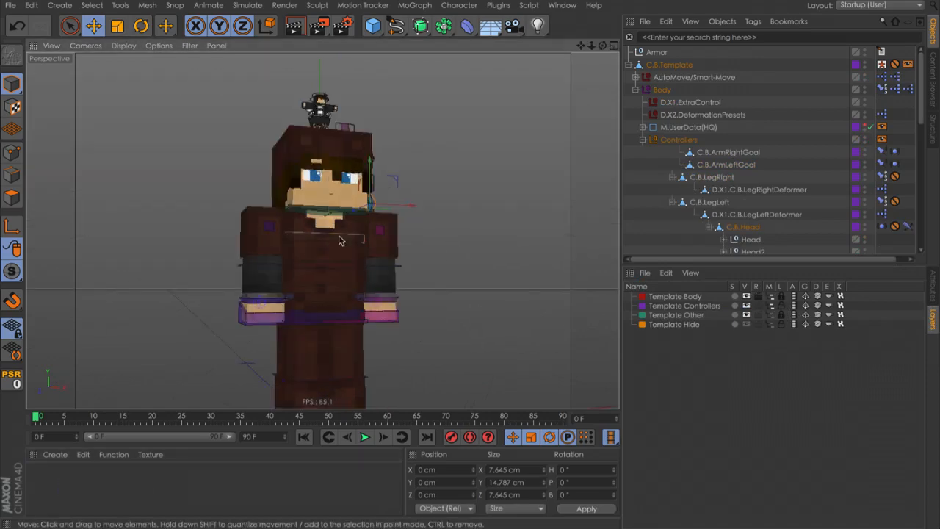
click(140, 25)
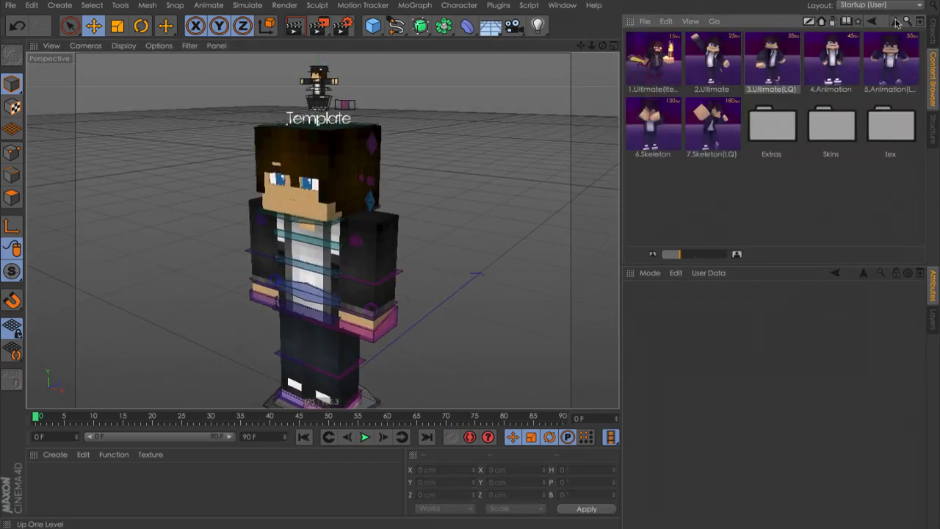
Go up a level in the library and select the Customisation object
click(895, 21)
text(cus)
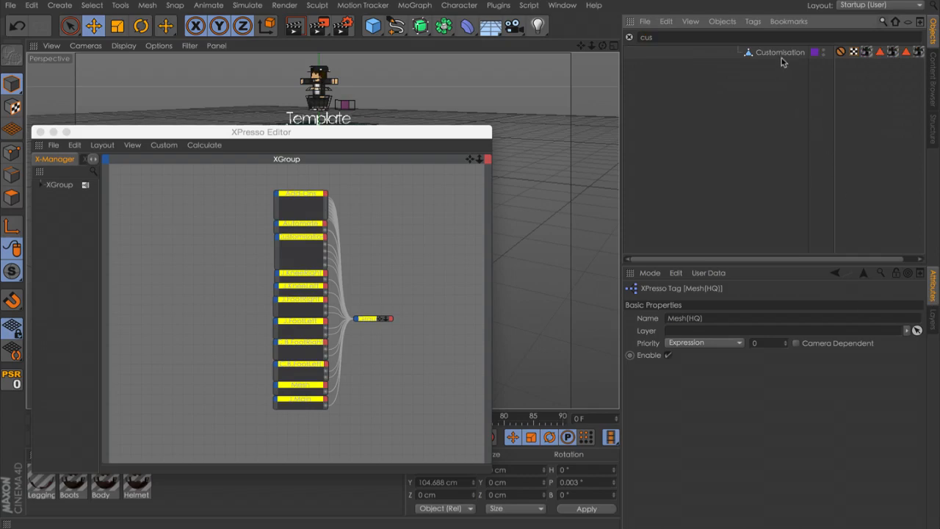
click(780, 52)
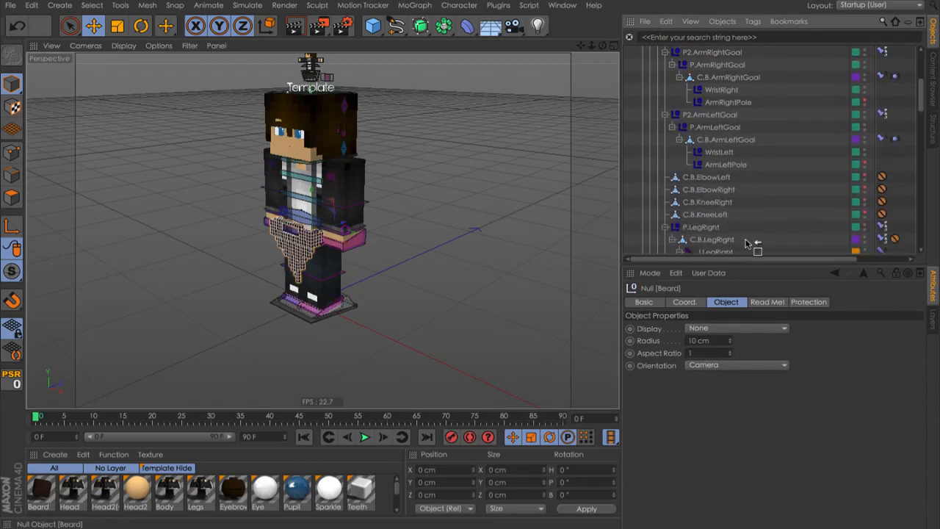
Scroll the Object Manager to place the Beard null in the rig hierarchy
scroll(down, 3)
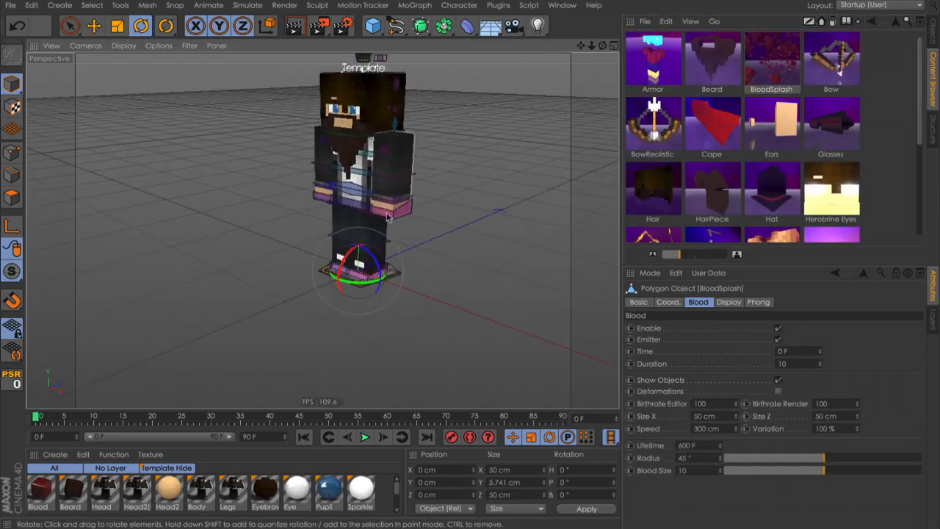
Play the animation and toggle the BloodSplash Emitter checkbox in its Blood tab
click(94, 25)
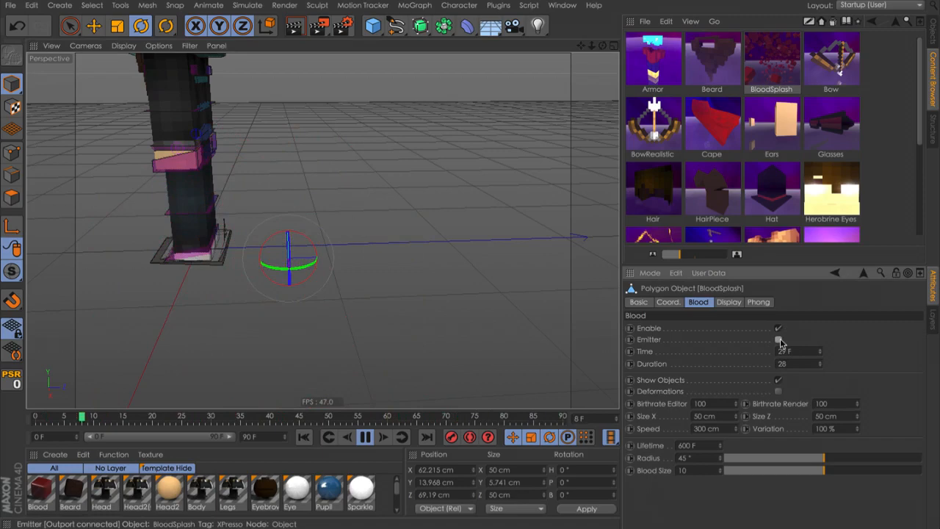
click(778, 328)
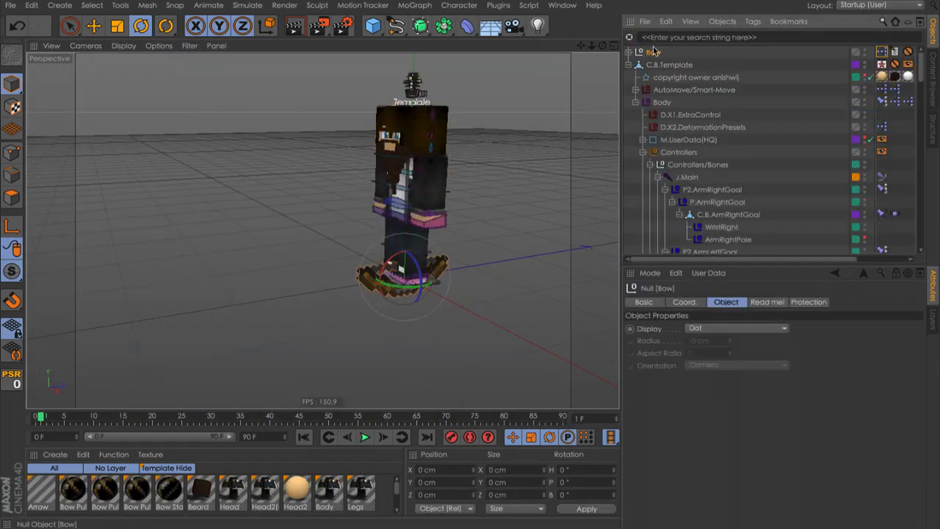
Scroll to the merged BowRealistic add-on and its XPresso tag
scroll(down, 3)
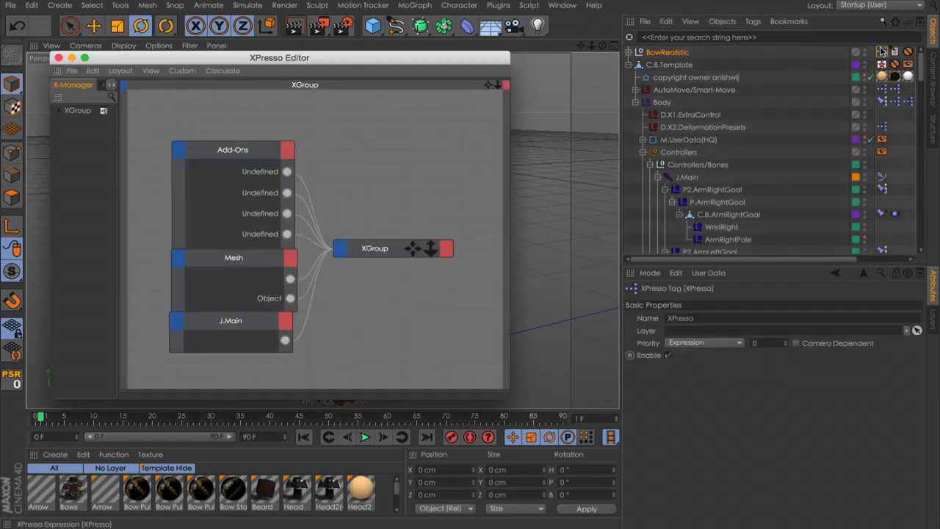
Search objects for 'add' and 'mesh' to link the bow nodes, then place BowRealistic under C.B.Add-Ons(ArmLeft)
text(add)
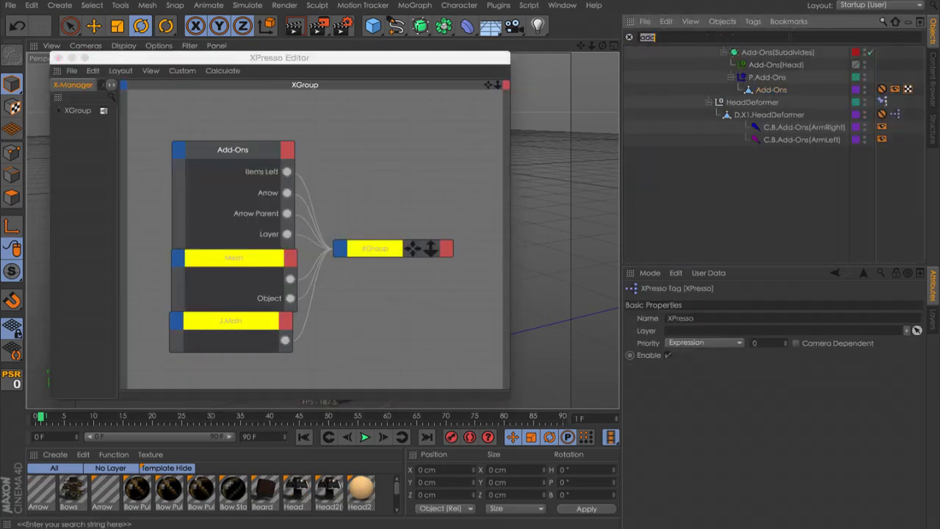
text(mesh)
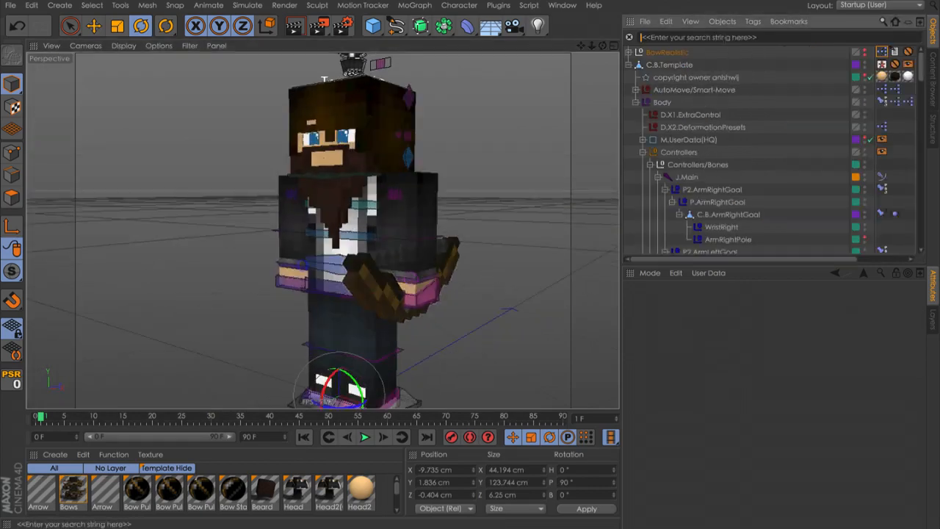
scroll(down, 3)
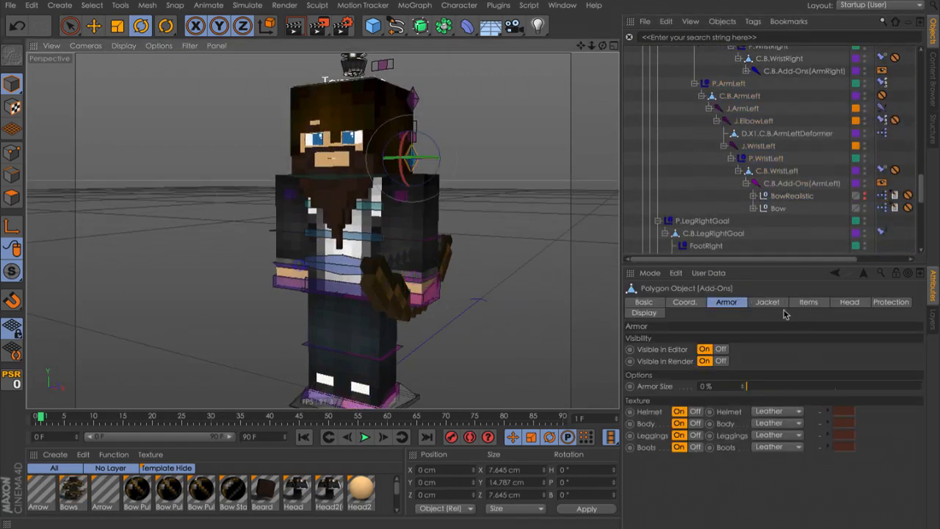
click(808, 302)
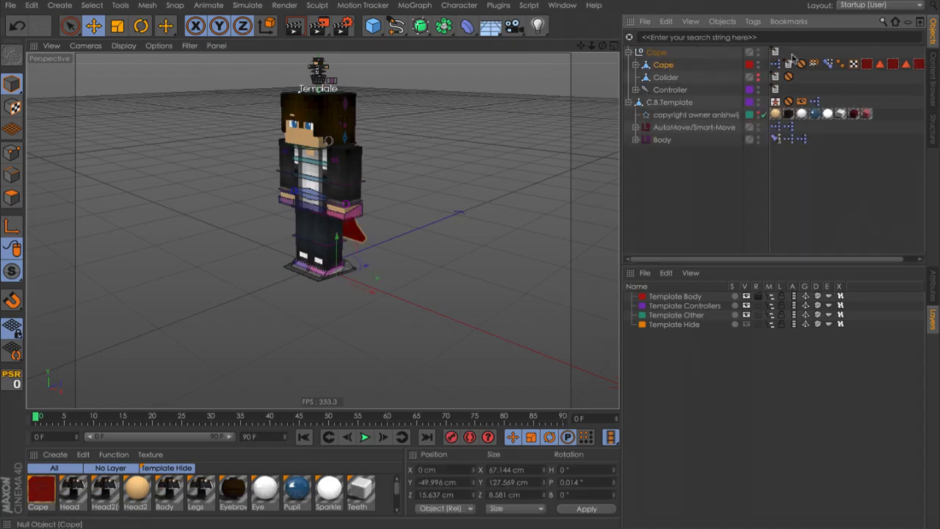
Move the Cape mesh under P.Mesh and confirm the Colider sits under Body
click(788, 65)
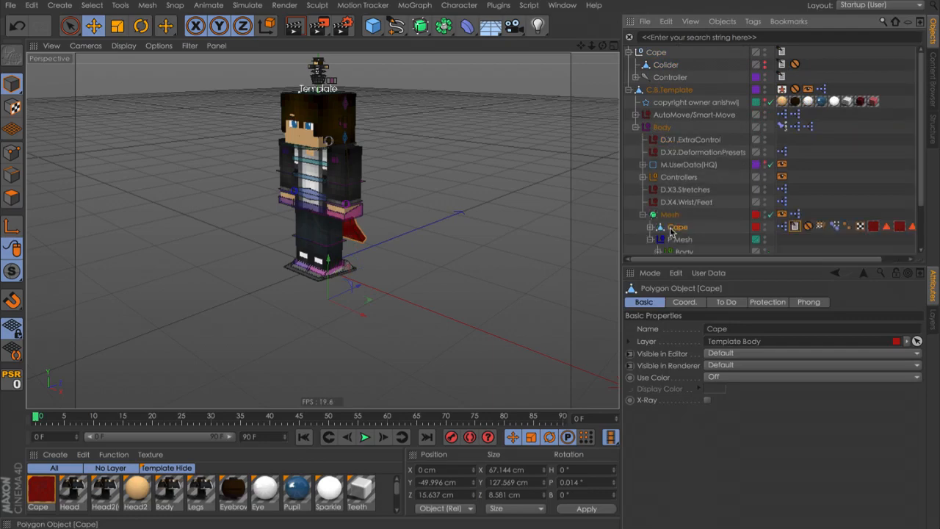
click(665, 65)
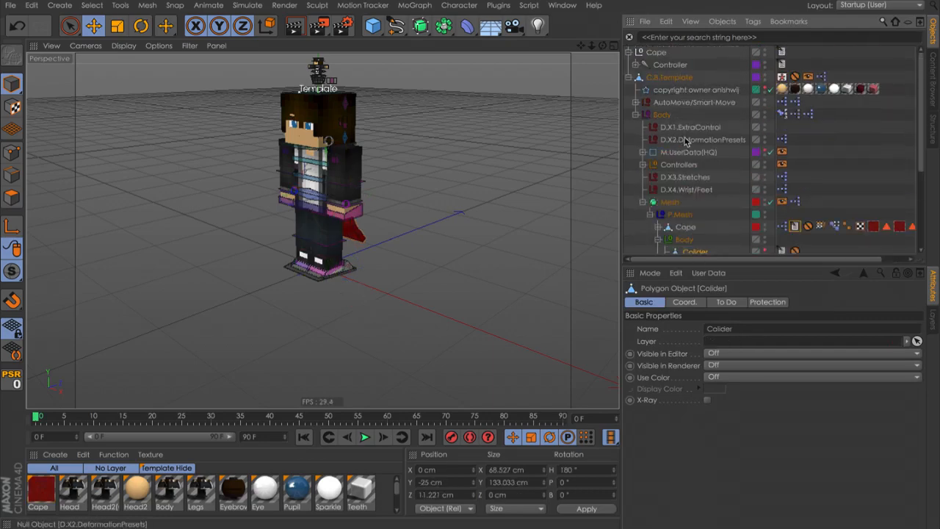
click(685, 164)
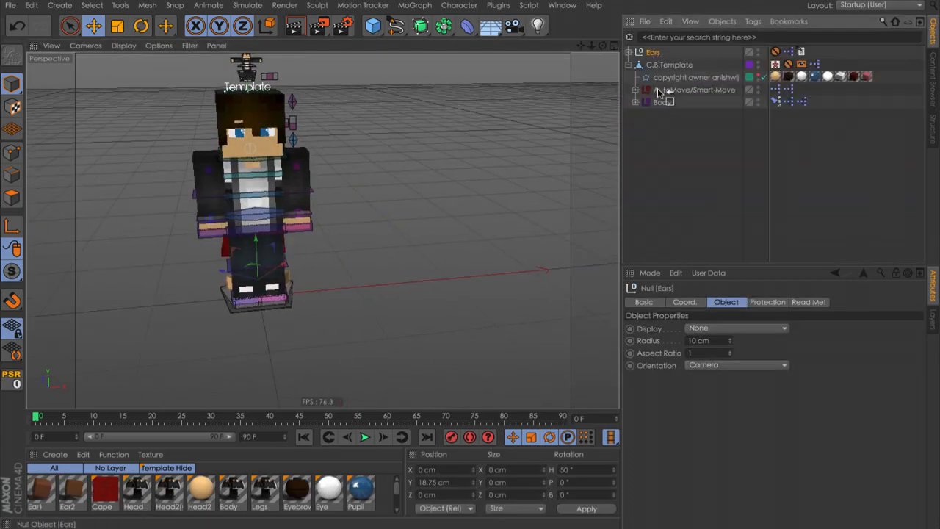
Drop the Ears add-on null onto the Body group in the Object Manager
click(637, 102)
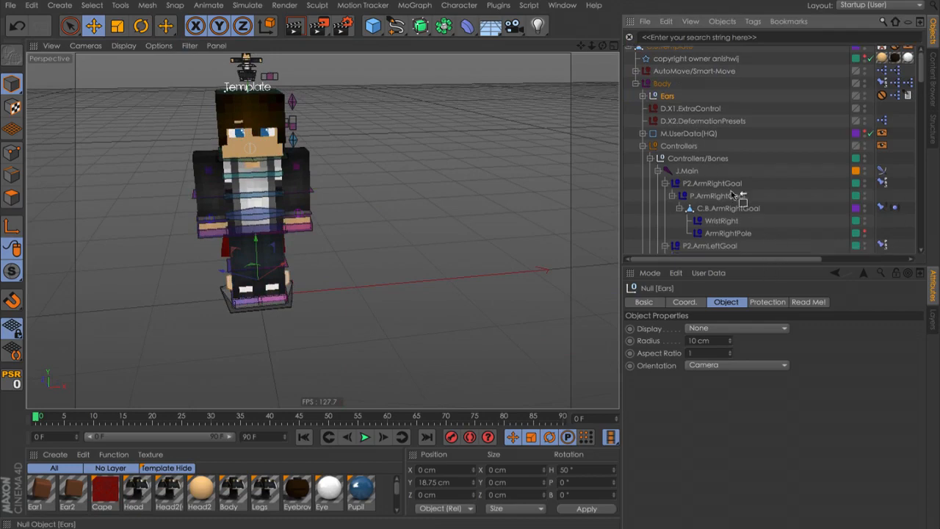
scroll(down, 3)
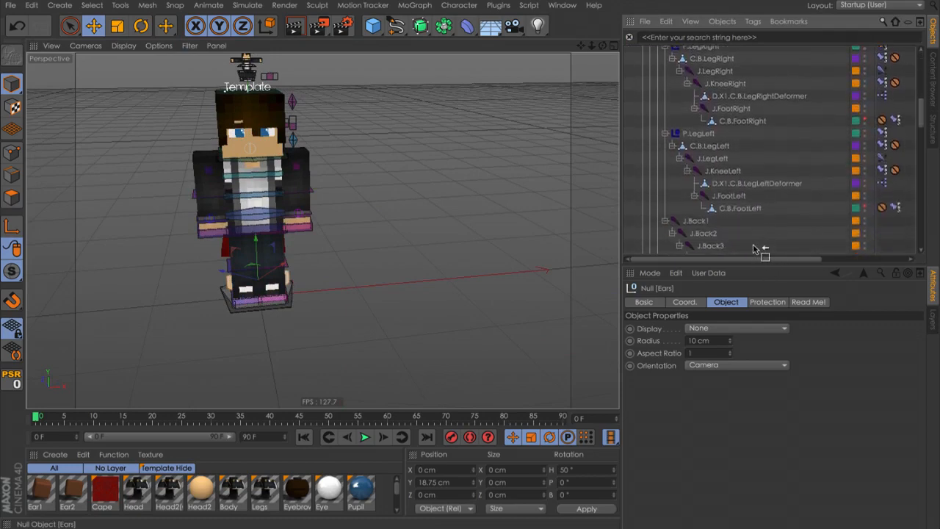
scroll(down, 3)
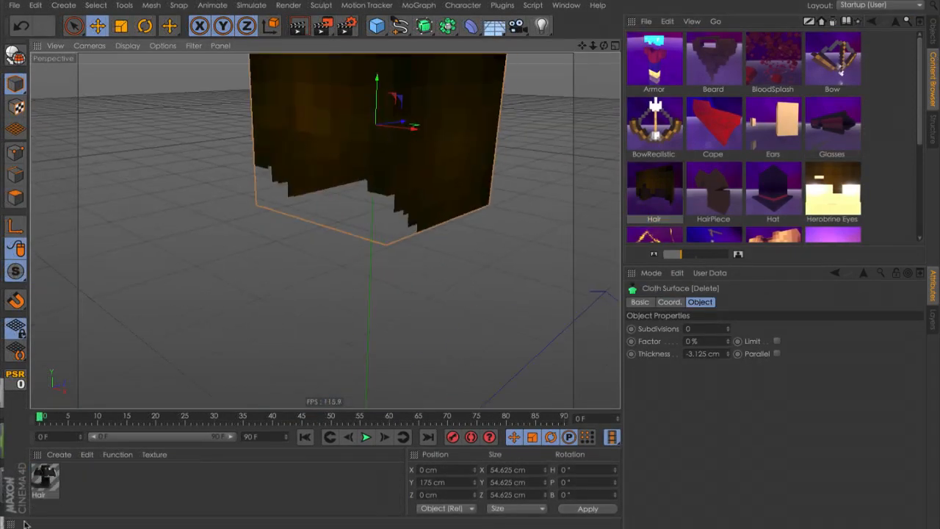
Open the Hair add-on preset alone and inspect its blocky hair mesh and objects
double_click(44, 478)
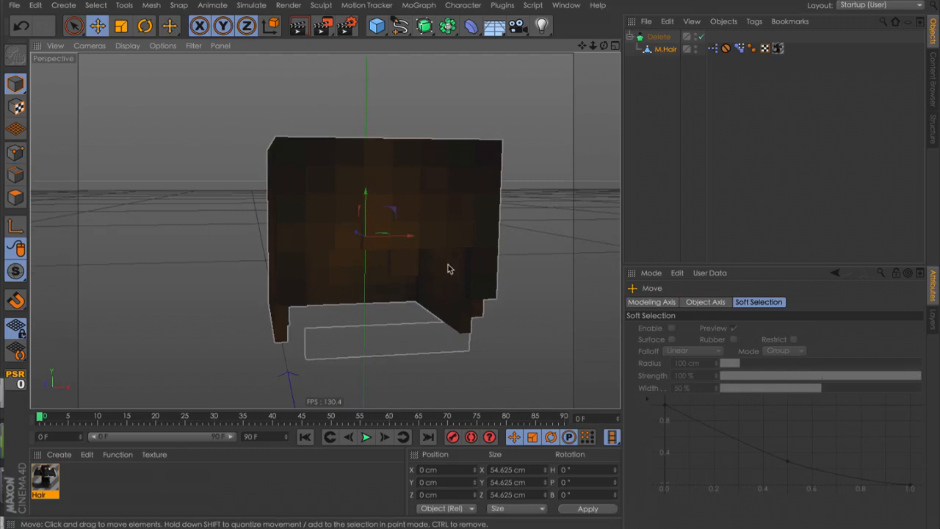
click(665, 49)
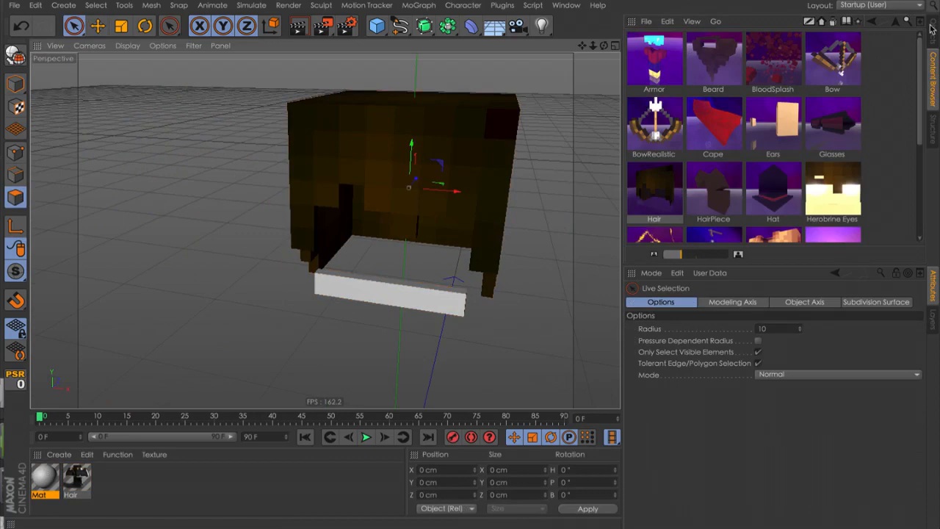
click(352, 123)
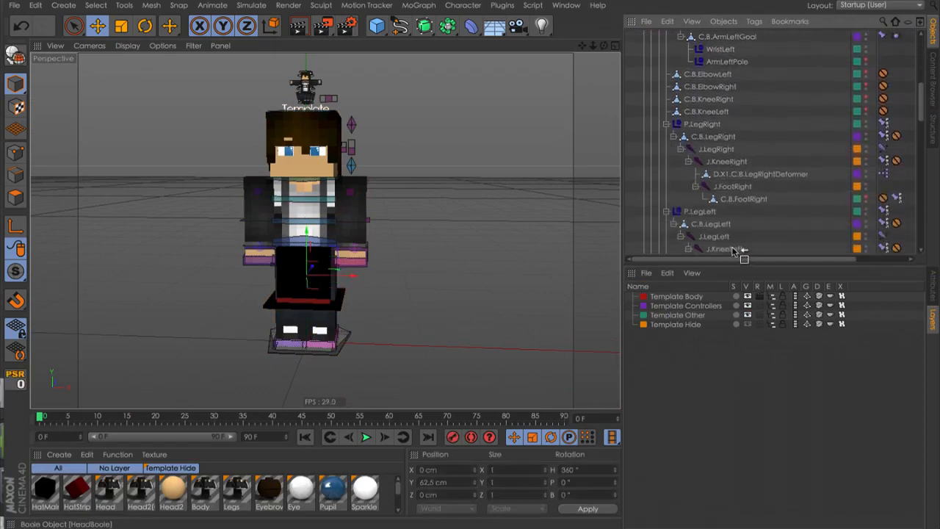
Swap in the high-quality Head2 mesh per the rig notes and tilt the top hat
scroll(down, 3)
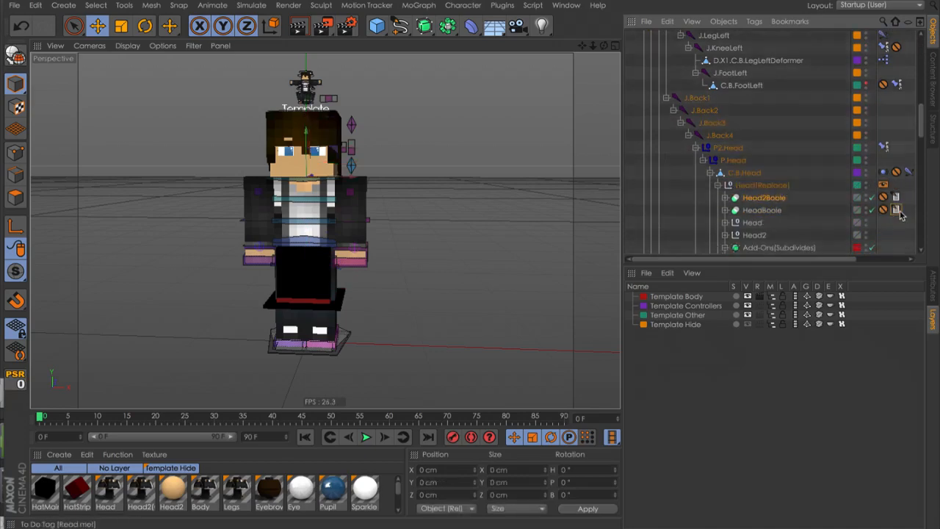
click(762, 210)
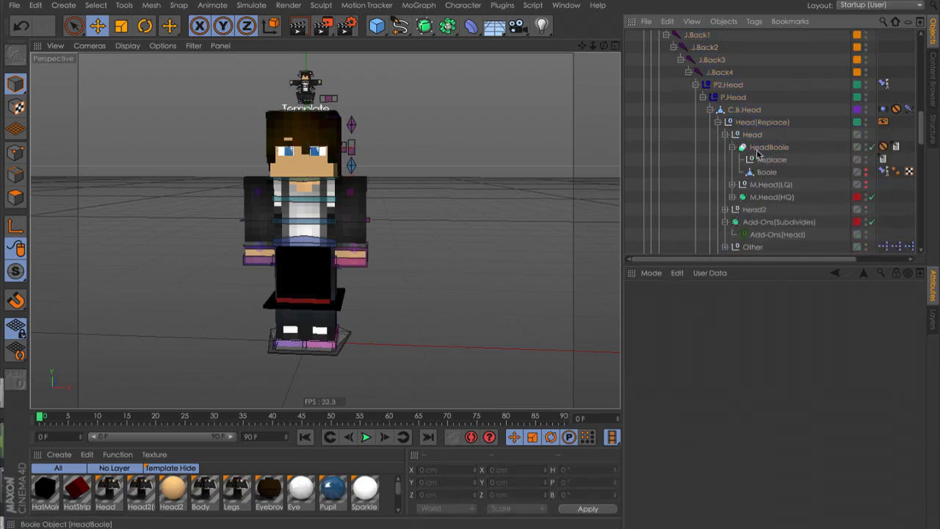
click(771, 160)
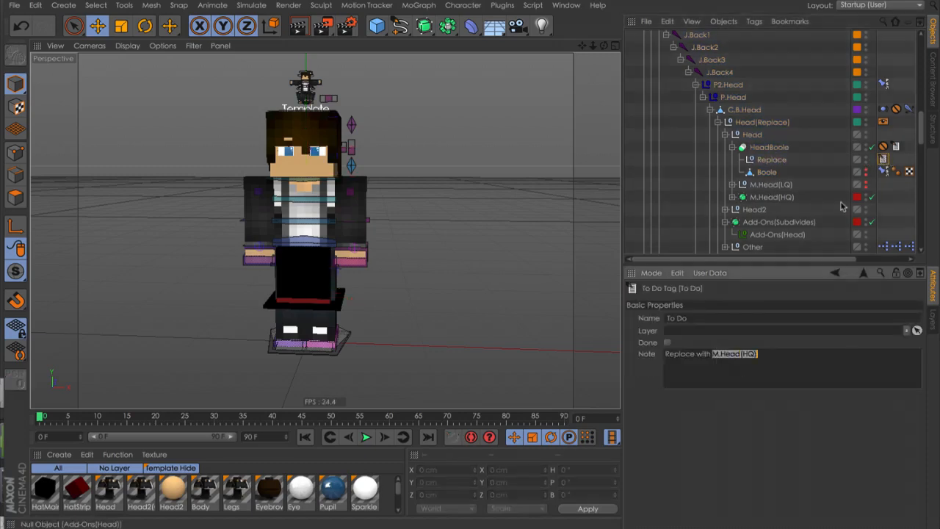
click(772, 172)
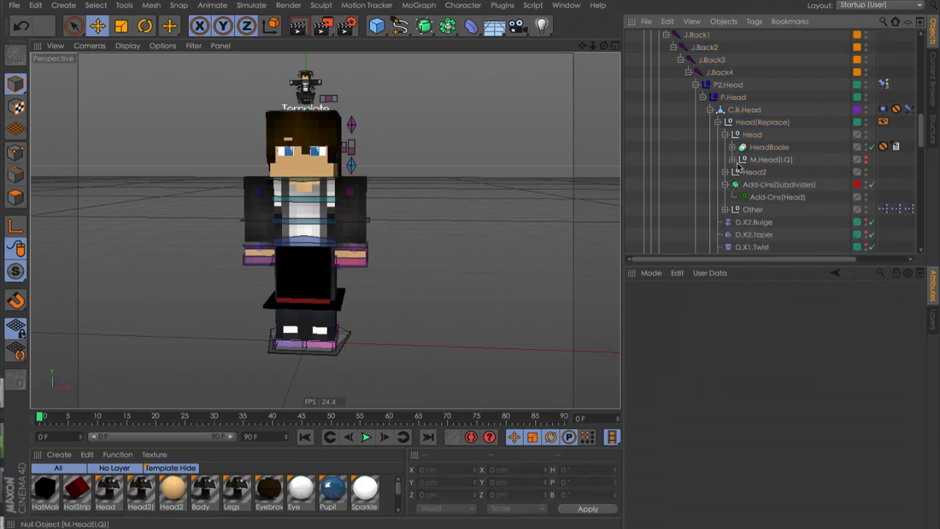
click(772, 197)
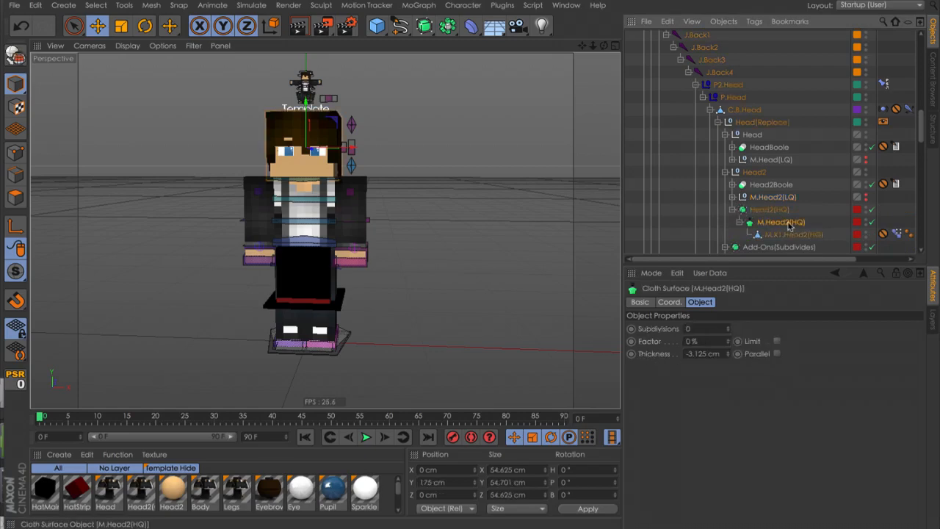
click(769, 210)
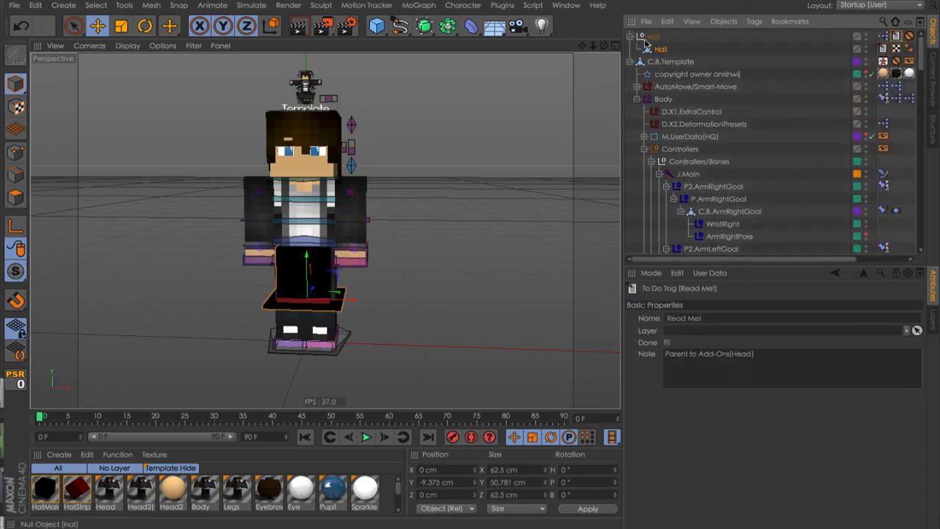
scroll(down, 3)
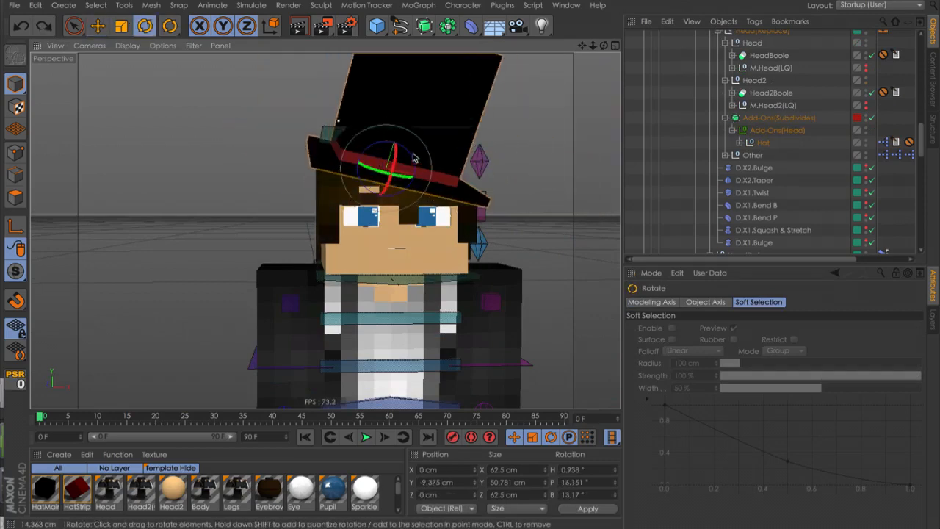
drag(412, 158, 423, 173)
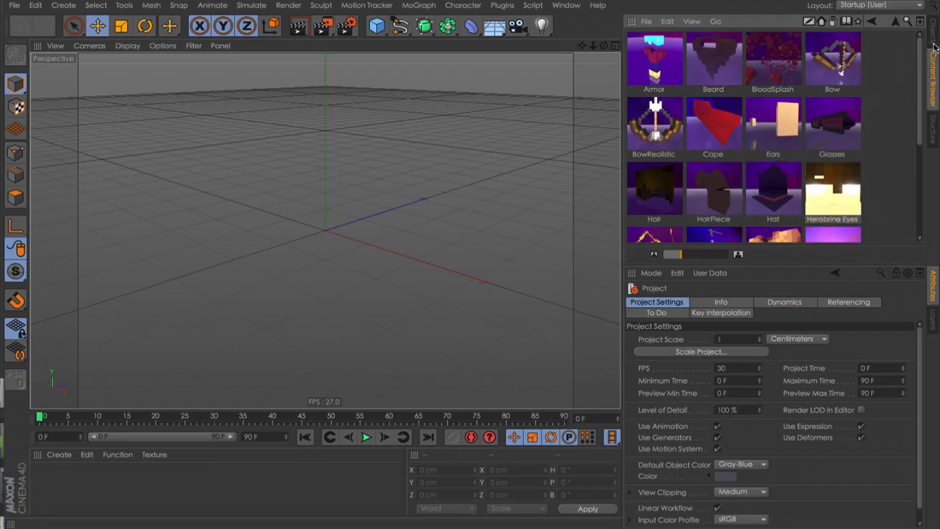
Merge the ItemEffects add-on and place it under the right arm group
click(871, 21)
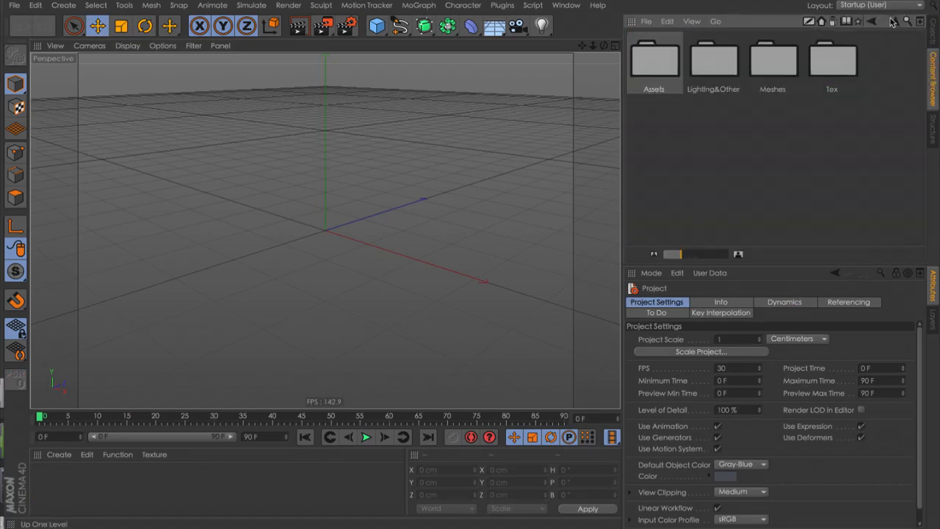
double_click(654, 58)
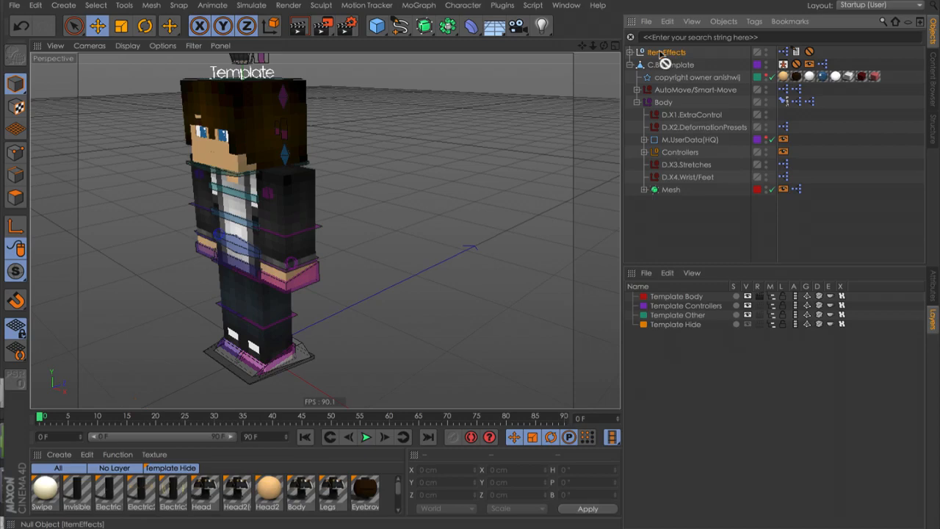
click(644, 152)
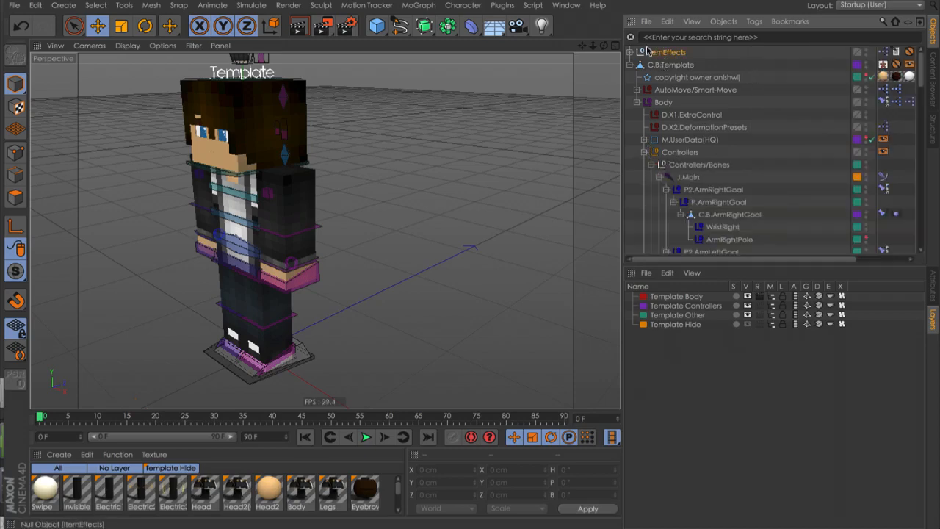
scroll(down, 3)
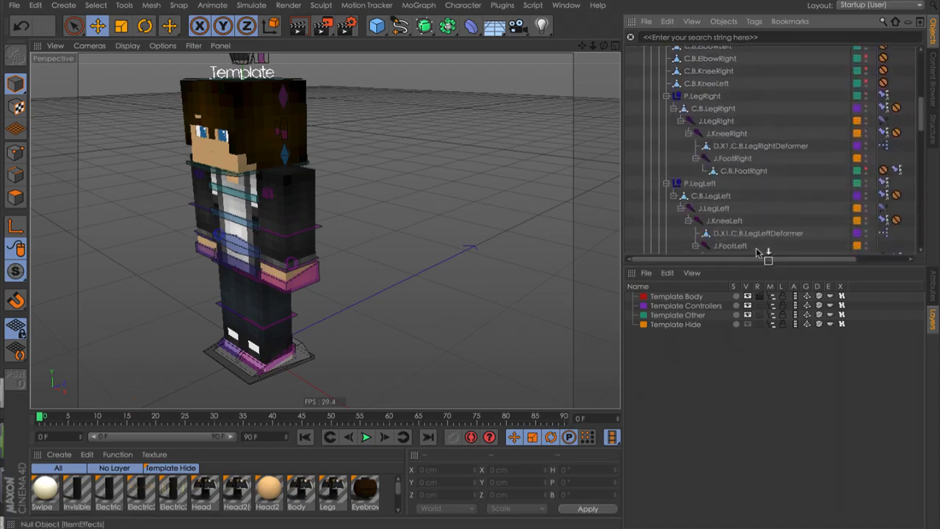
scroll(down, 3)
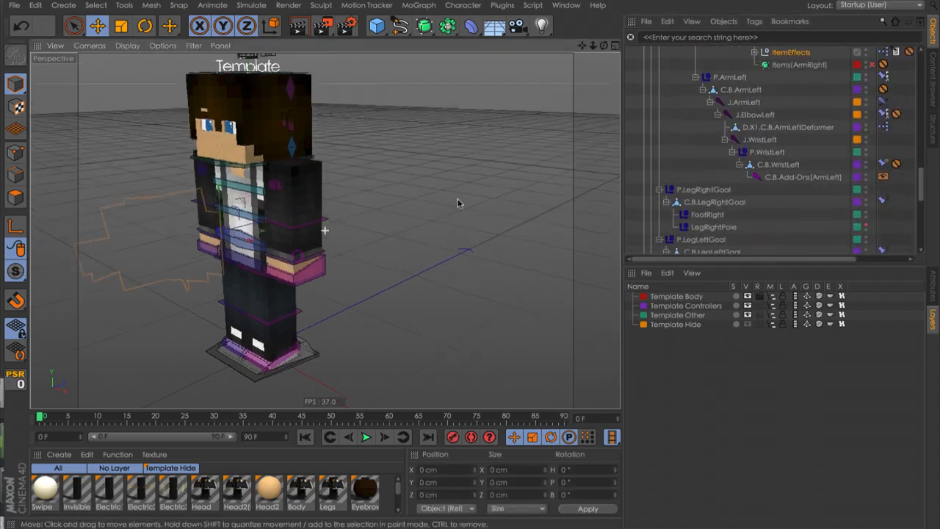
click(366, 436)
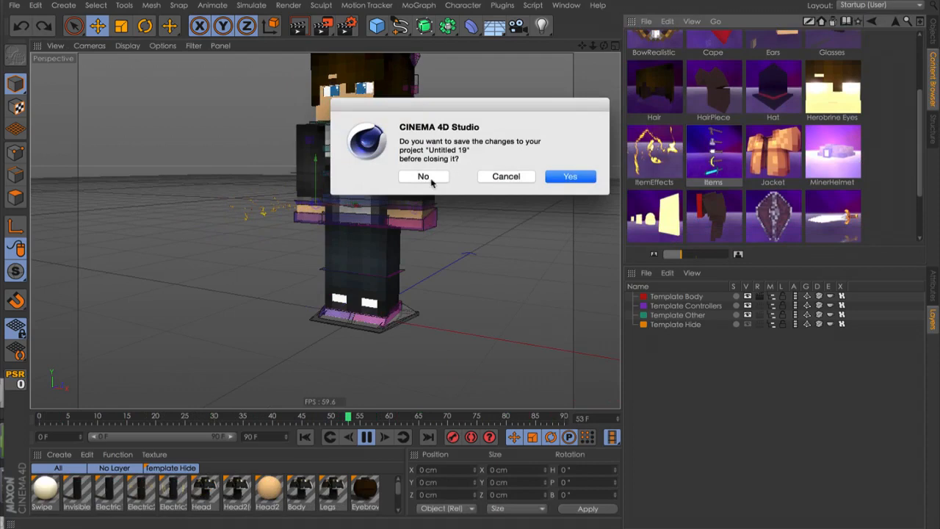
Discard the untitled project without saving changes
click(424, 176)
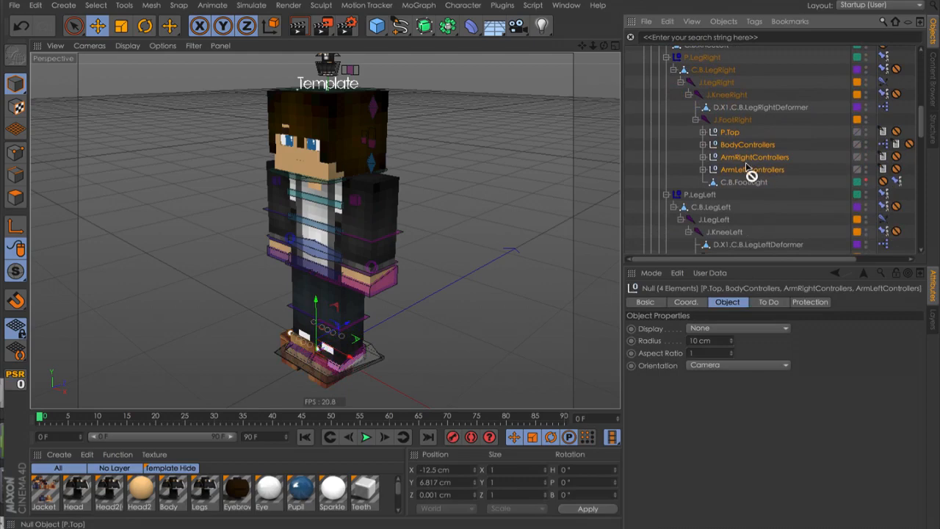
Parent the jacket controllers under the body and arm joints, cloth pieces under Mesh
scroll(down, 3)
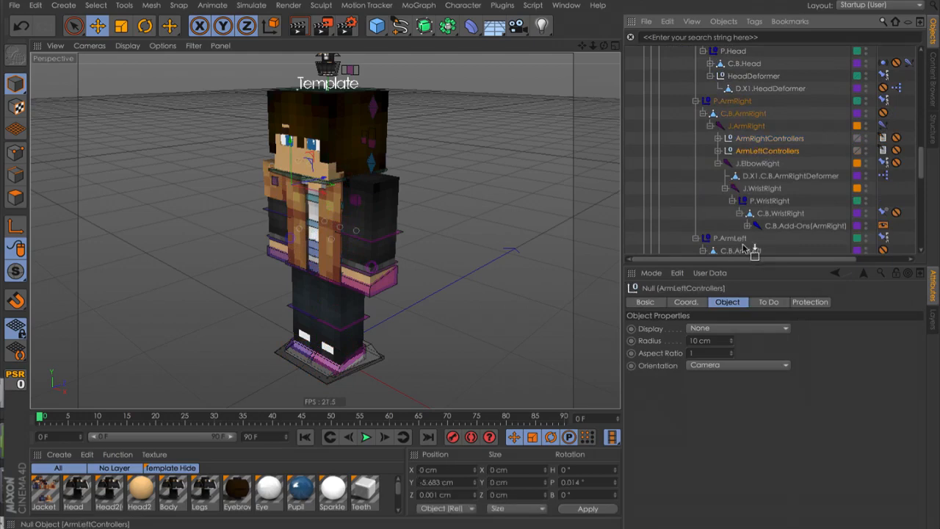
scroll(down, 3)
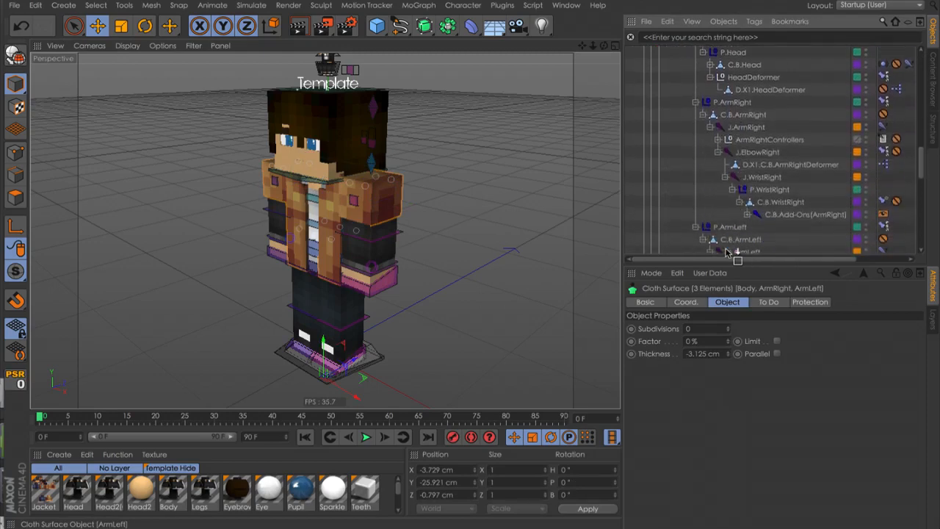
scroll(down, 3)
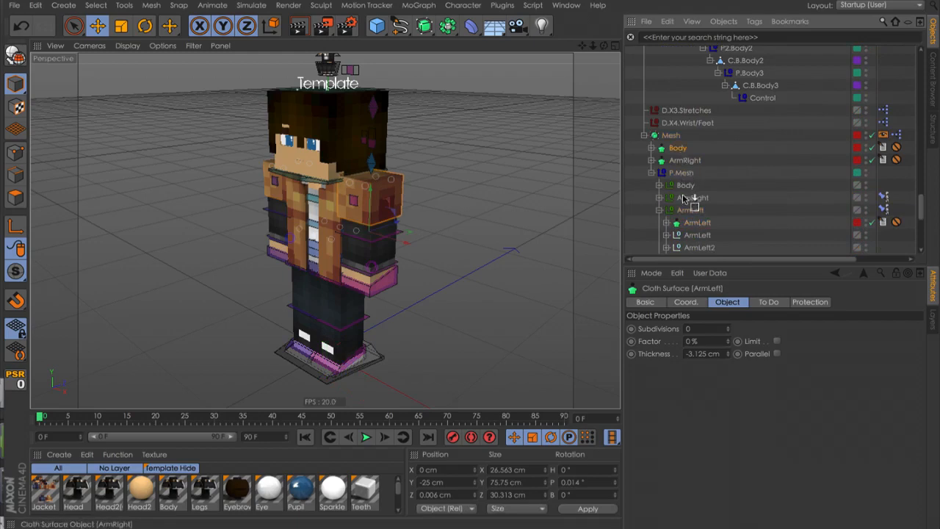
click(693, 185)
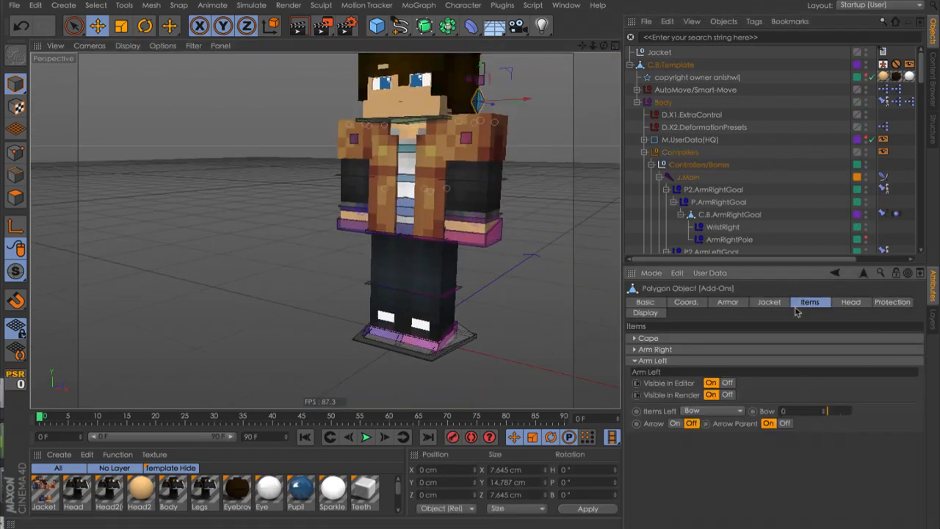
Show the Add-Ons object's Items tab with the cape and arm options
click(768, 302)
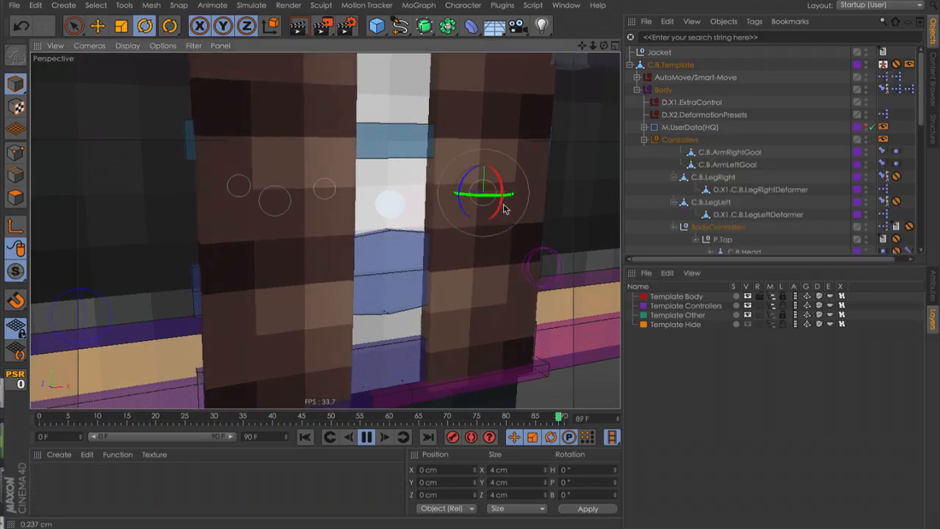
Rotate both jacket front flaps outward and replay the animation to check
drag(460, 176, 503, 187)
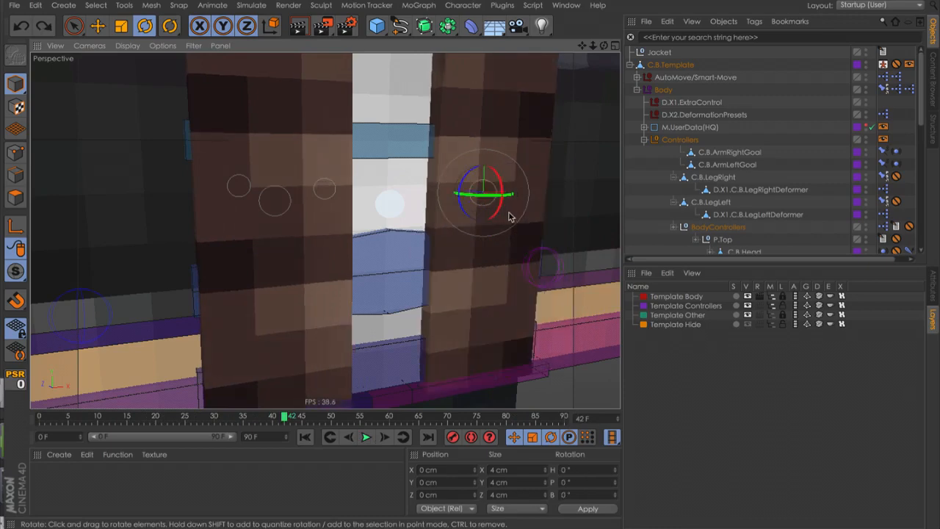
click(366, 436)
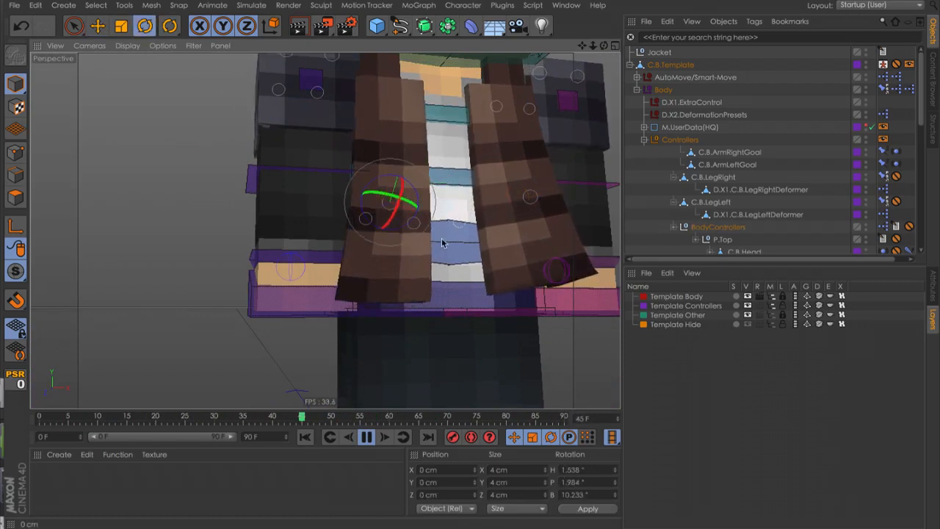
drag(396, 202, 411, 235)
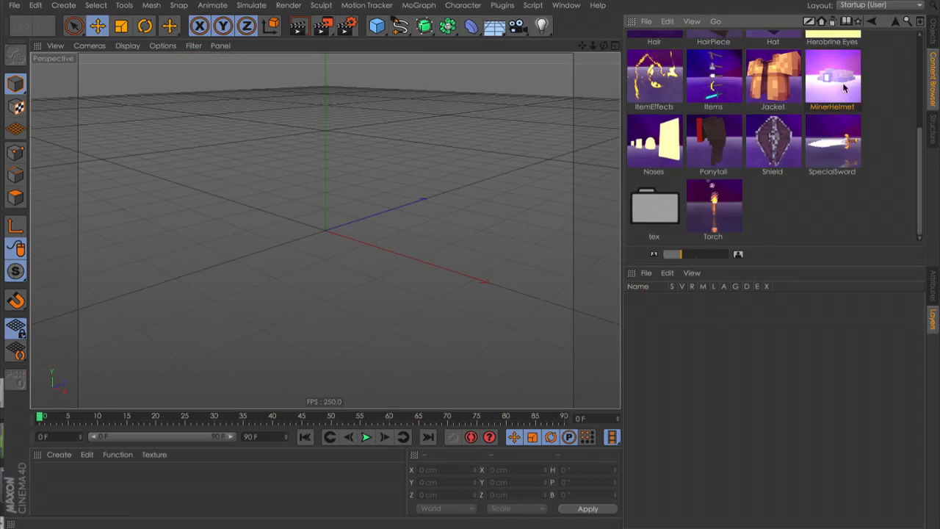
Browse the Content Browser to the character rig presets
click(833, 79)
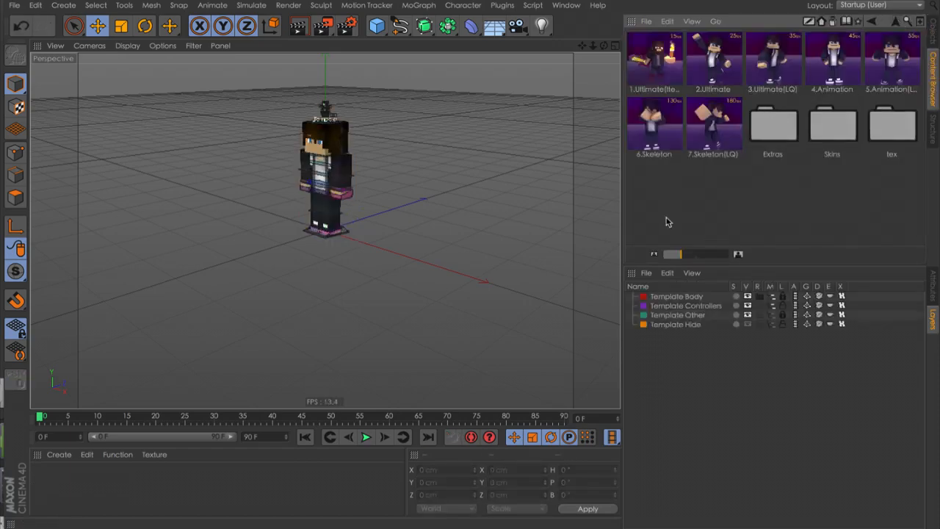
scroll(down, 3)
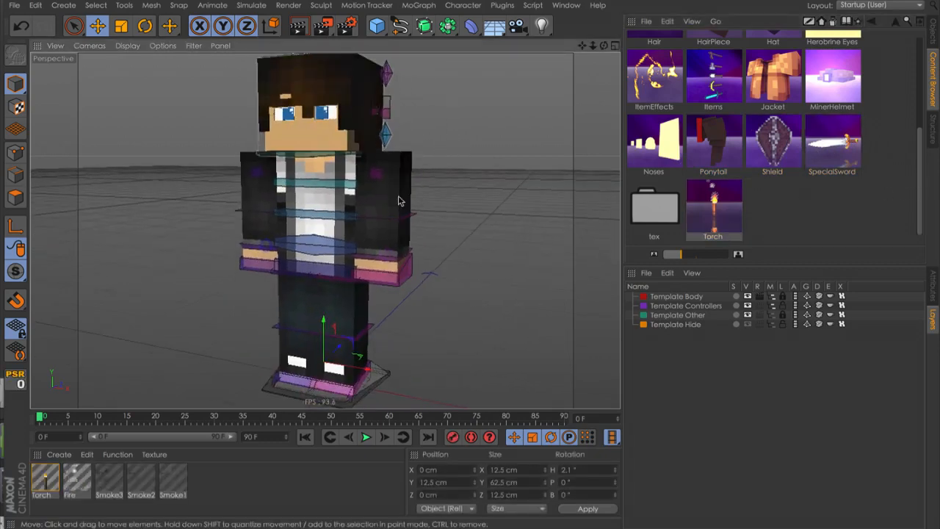
Move the torch beside the character and switch off its particle Show Objects option
drag(713, 209, 445, 338)
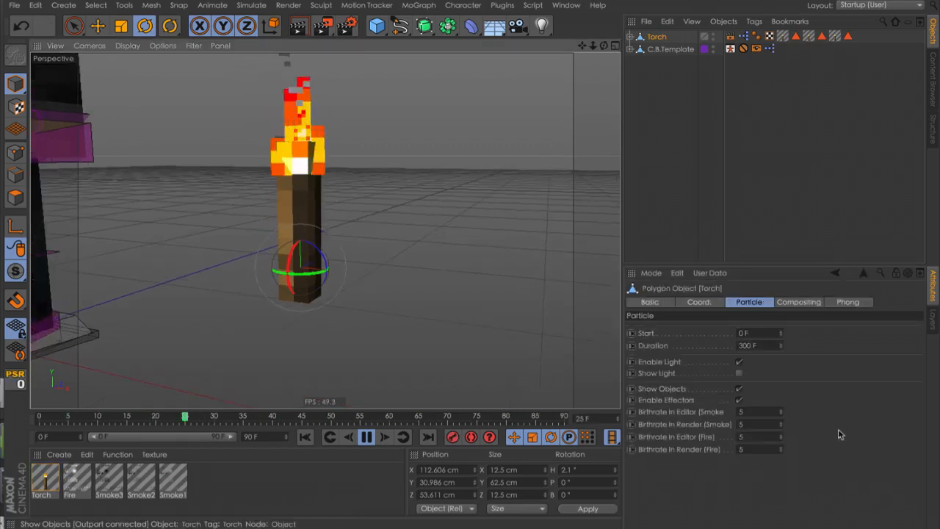
click(740, 389)
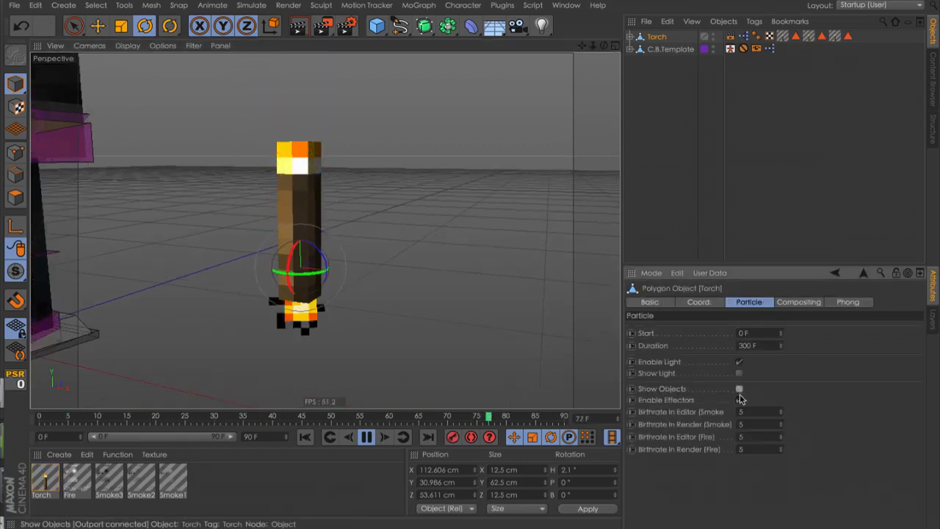